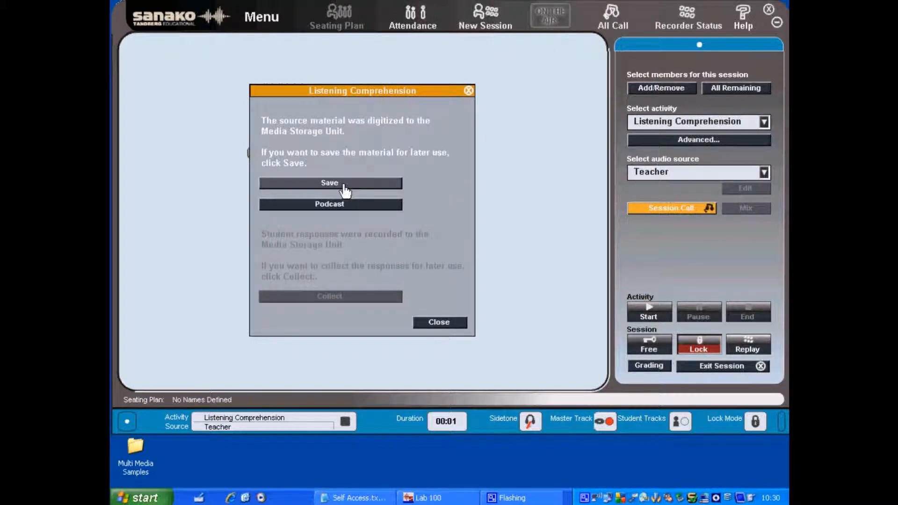
# Step: Save the digitized source material as 'Test' and close the Listening Comprehension results
pyautogui.click(330, 183)
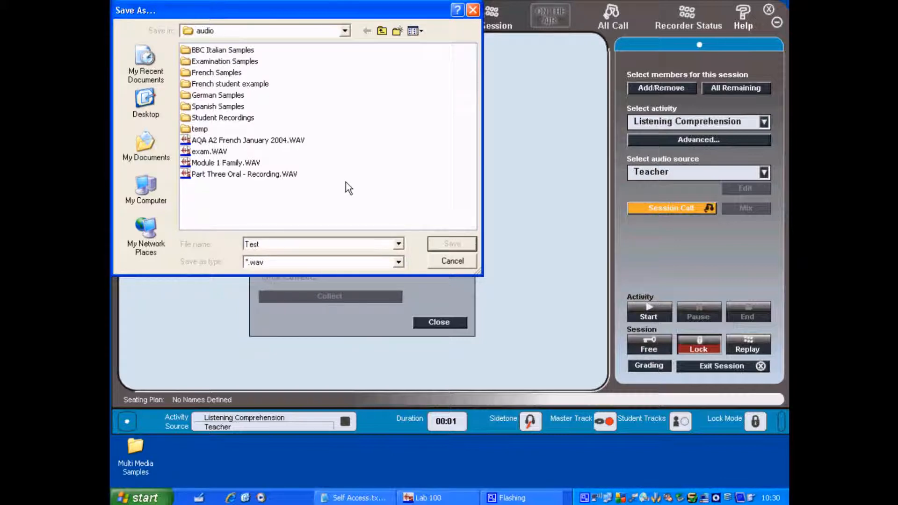
pyautogui.click(451, 261)
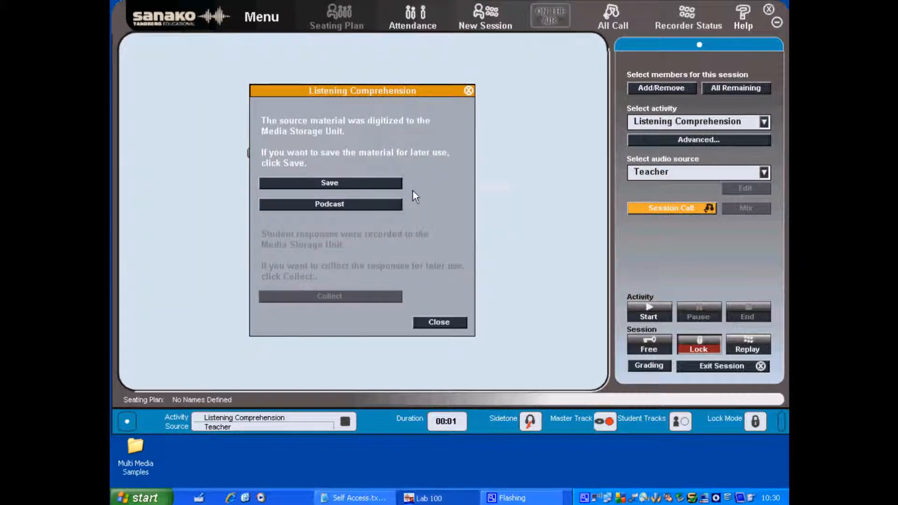
pyautogui.click(439, 322)
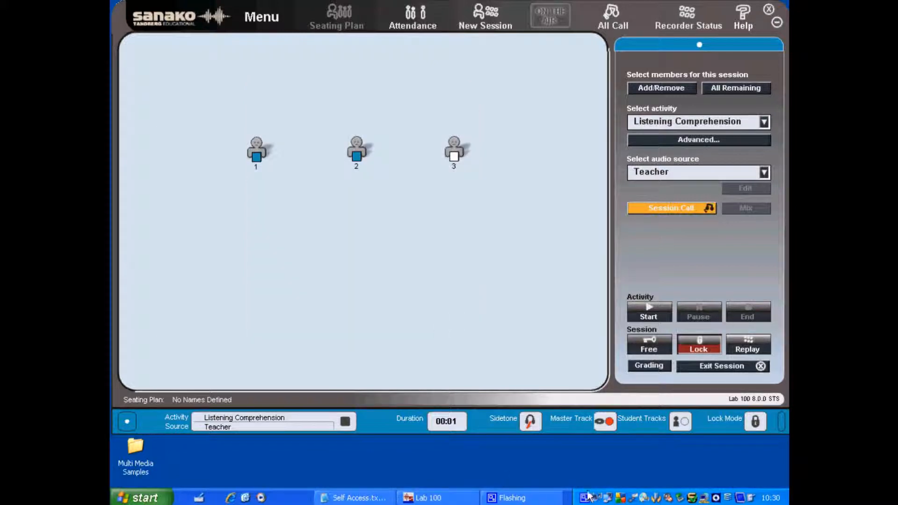
pyautogui.moveTo(594, 497)
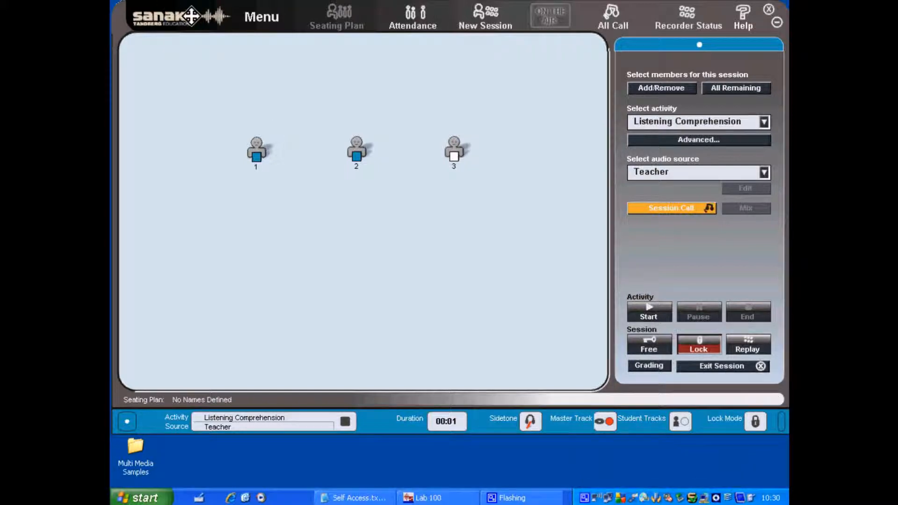
# Step: Set the MSU replication folder to Lab100Replication in Properties, then quit Lab 100
pyautogui.click(261, 17)
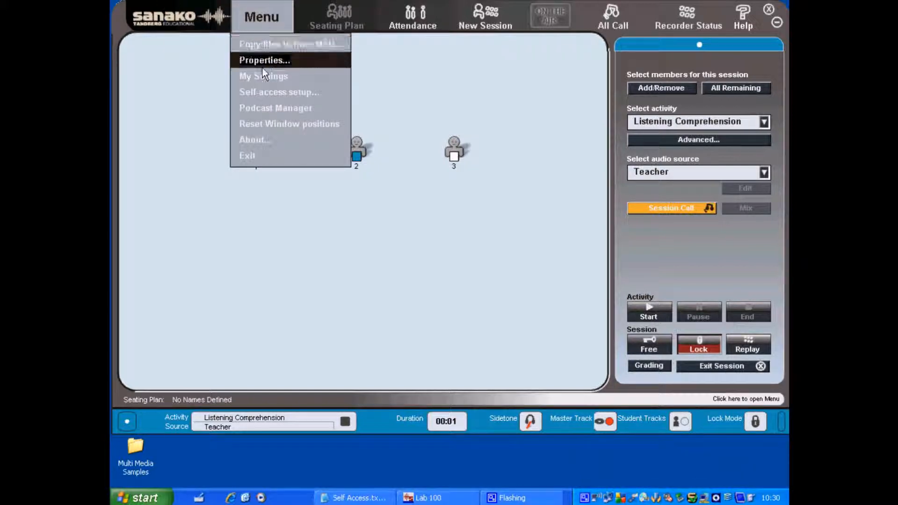
pyautogui.click(264, 59)
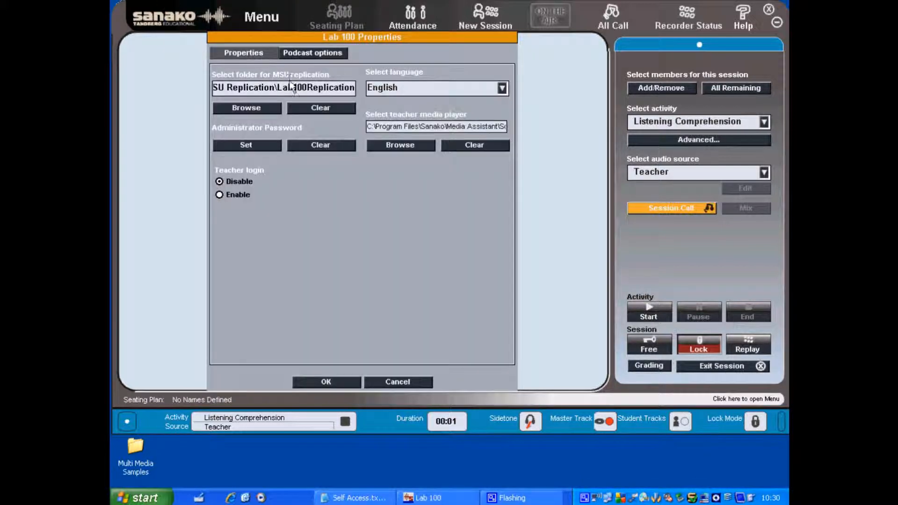
pyautogui.click(245, 108)
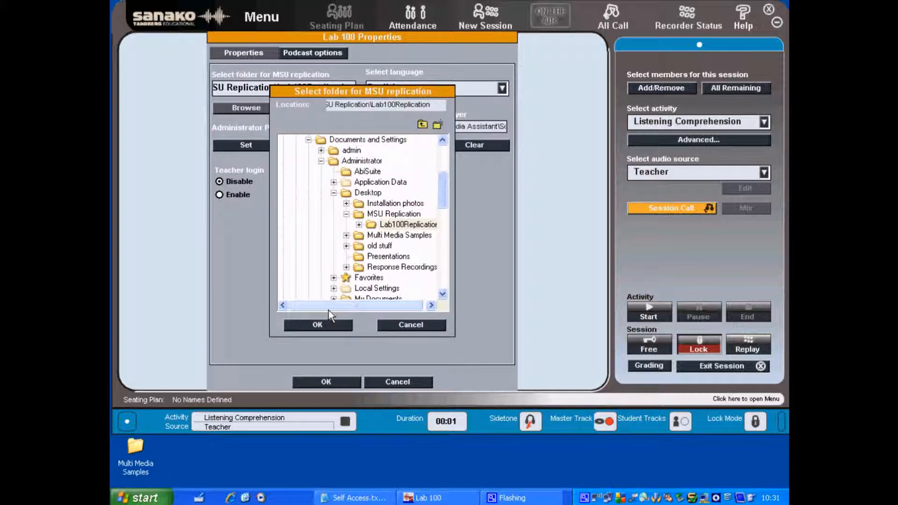
pyautogui.click(316, 325)
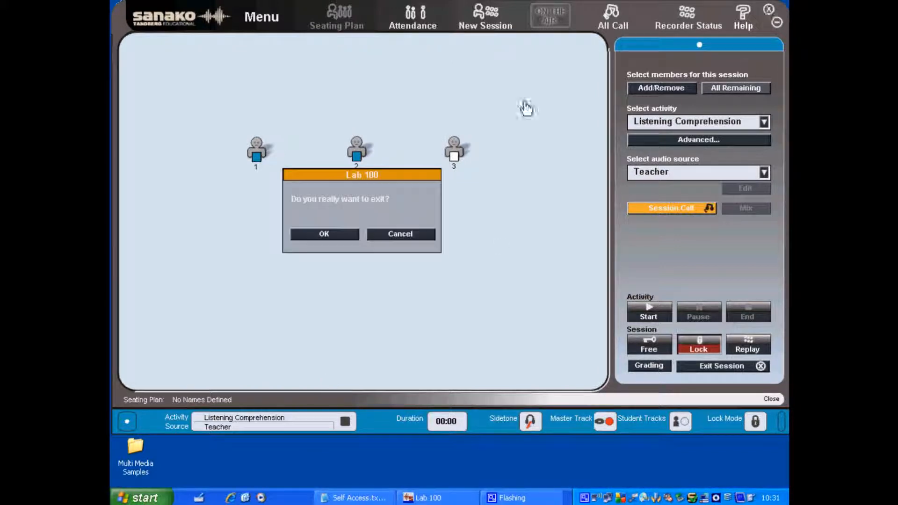
pyautogui.click(323, 234)
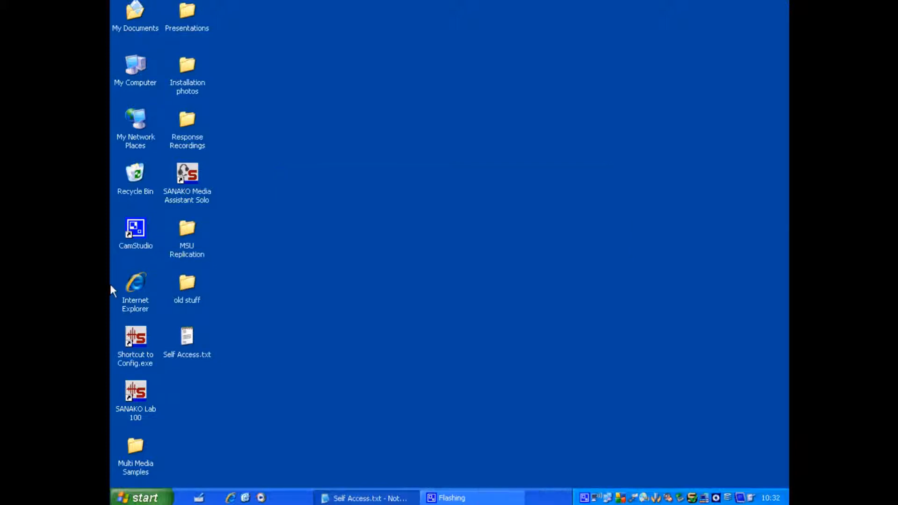
# Step: Open the MSU Replication desktop folder and then its Lab100Replication subfolder
pyautogui.click(186, 229)
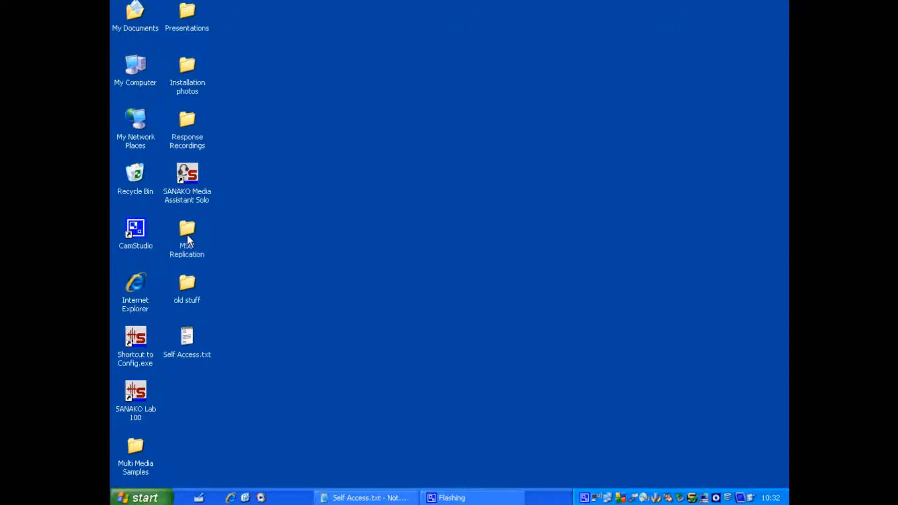
pyautogui.doubleClick(187, 229)
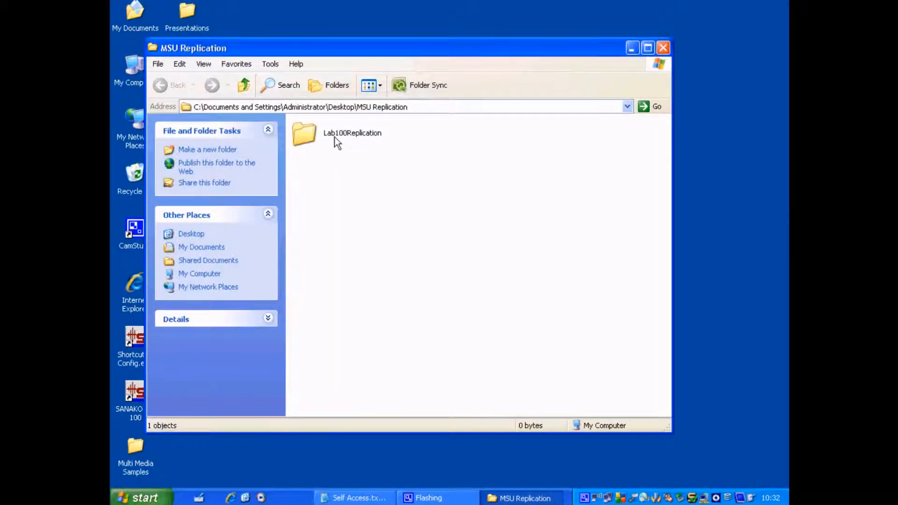
pyautogui.doubleClick(304, 133)
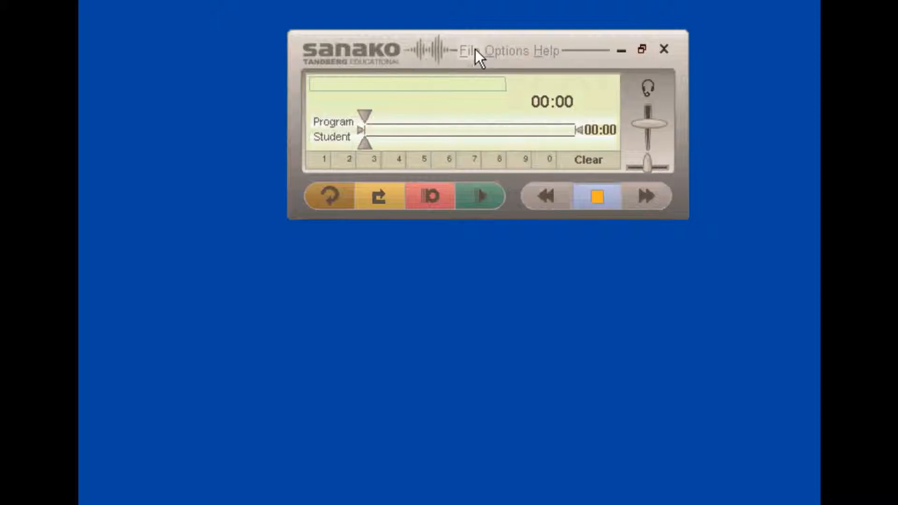
# Step: Load Part Three Oral - Recording.WAV and switch Mark-to-Speak mode on
pyautogui.click(469, 51)
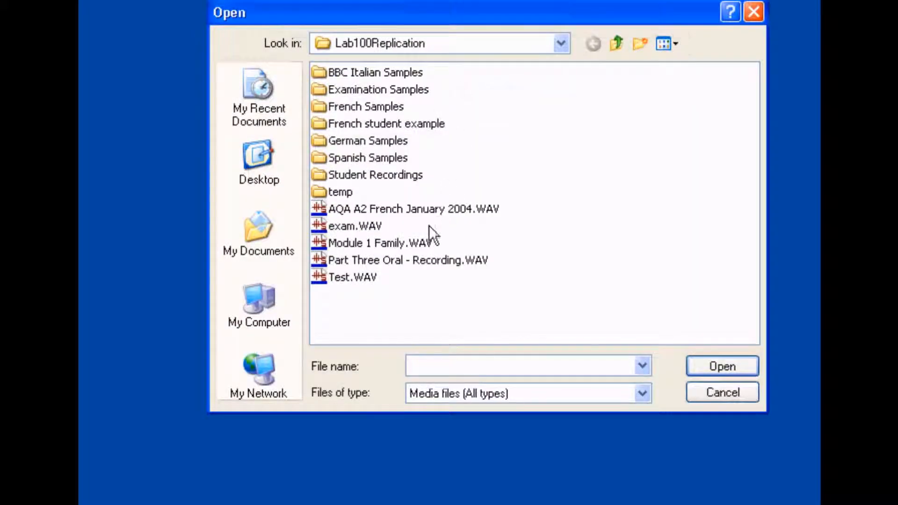
pyautogui.click(721, 366)
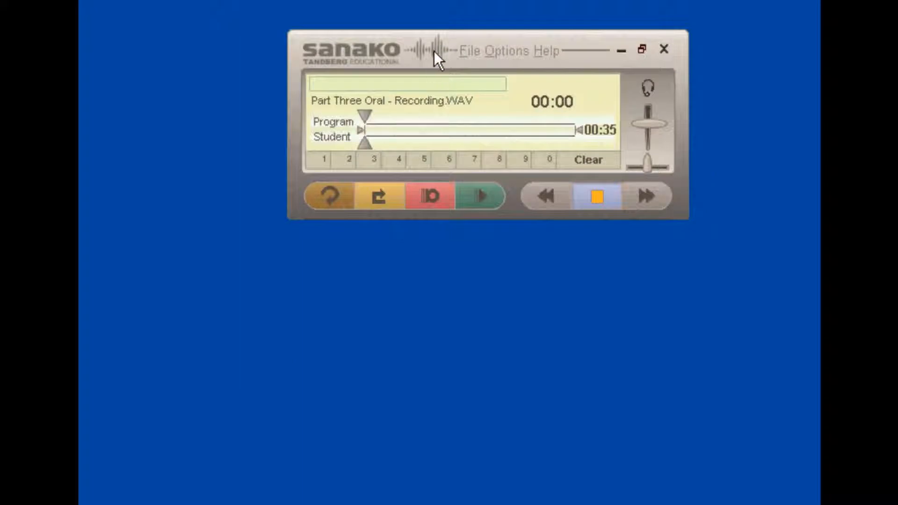
pyautogui.moveTo(518, 60)
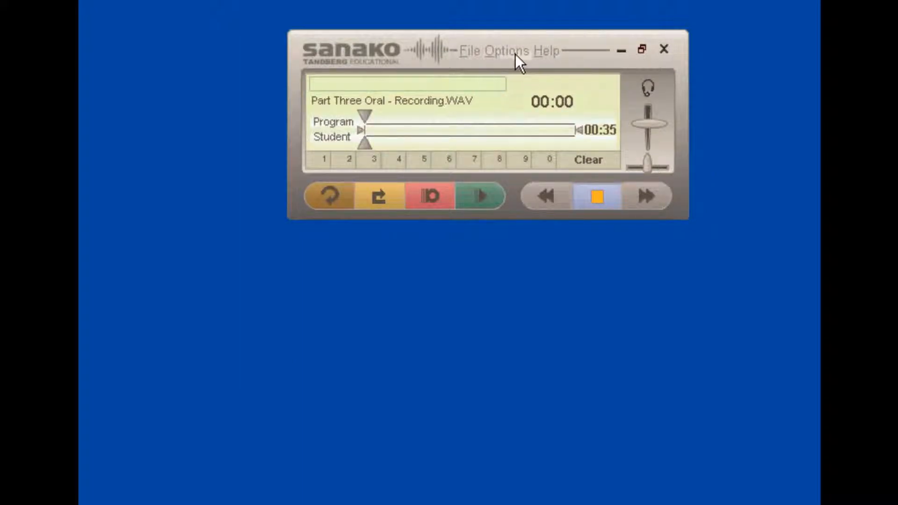
pyautogui.click(510, 50)
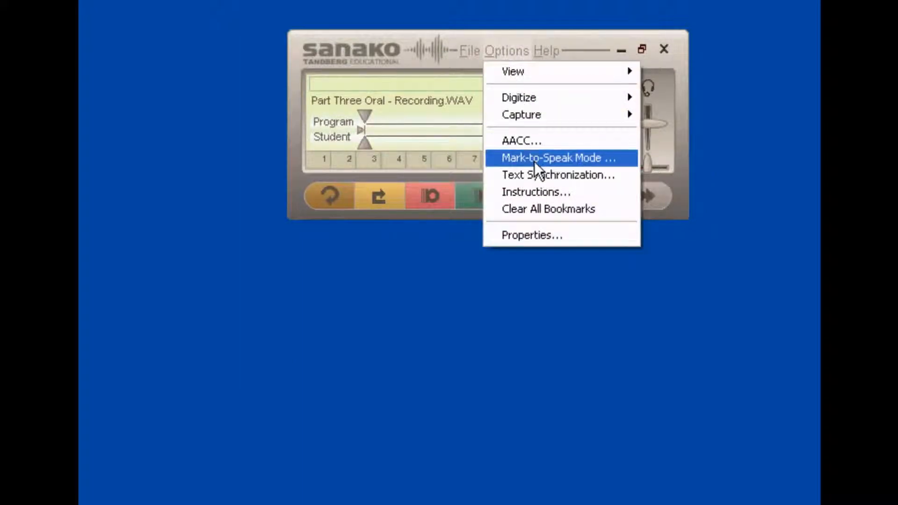
pyautogui.click(555, 158)
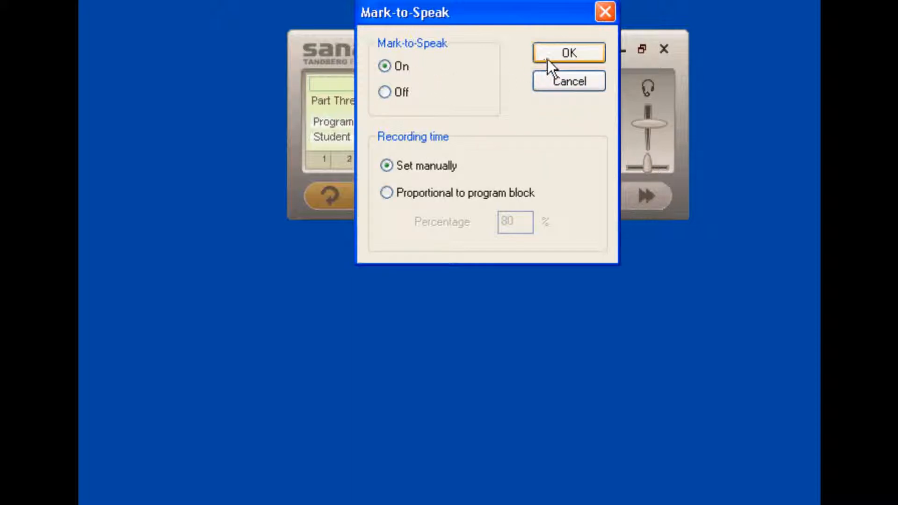
pyautogui.click(568, 52)
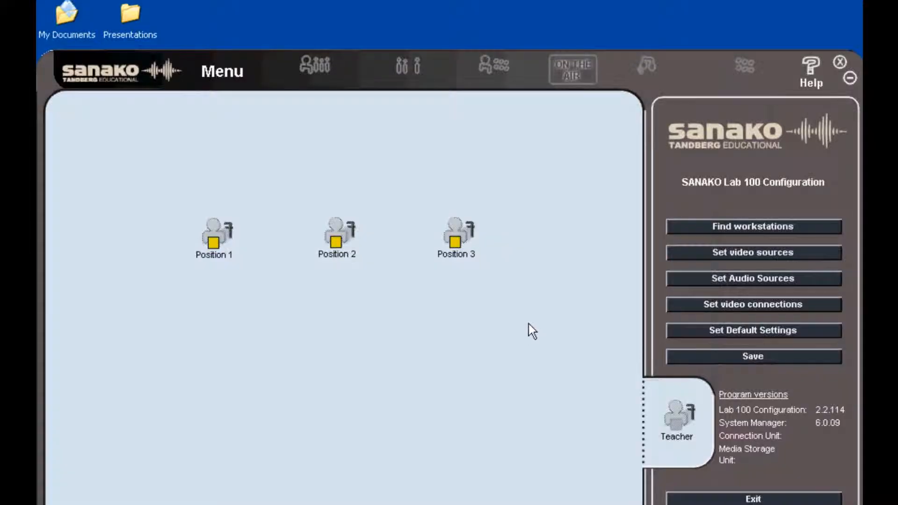
# Step: Open Position 3's workstation options to move it to self access
pyautogui.rightClick(455, 235)
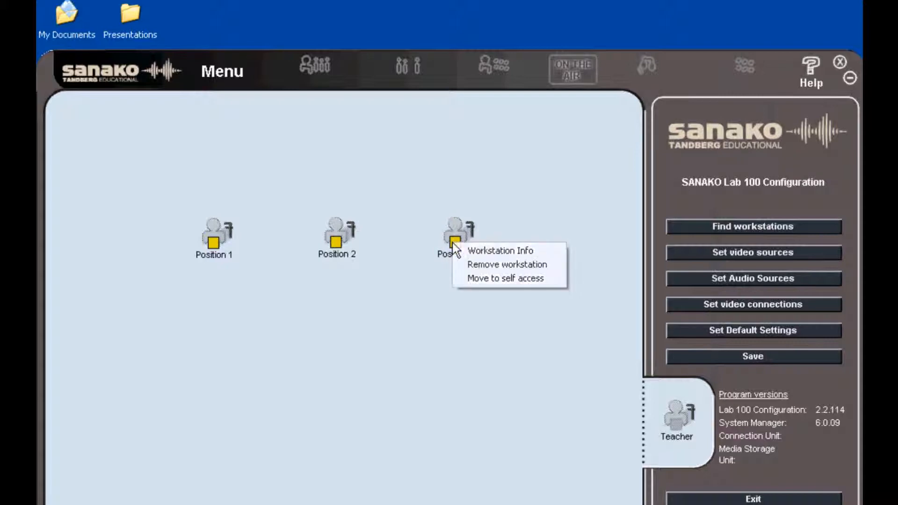
pyautogui.moveTo(490, 282)
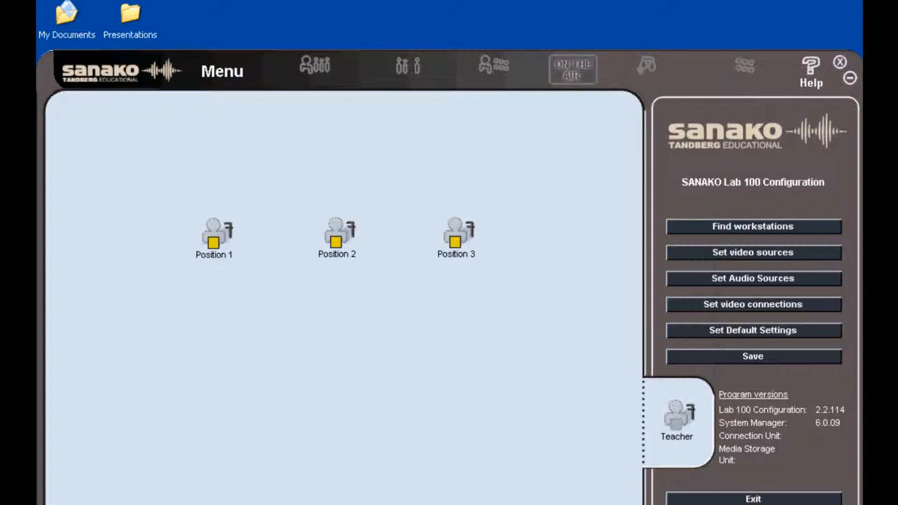
pyautogui.moveTo(732, 362)
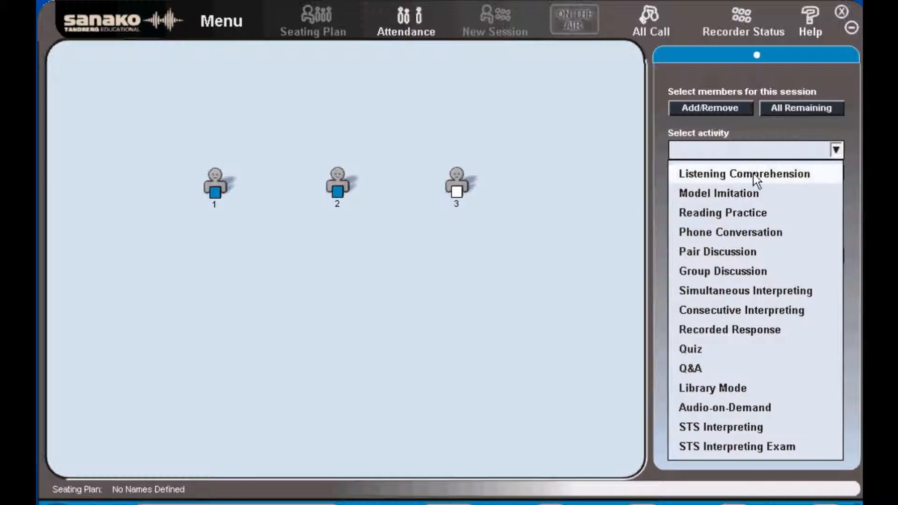
# Step: Select Listening Comprehension with Teacher audio, include MSU files for self-access, and show the report
pyautogui.click(743, 173)
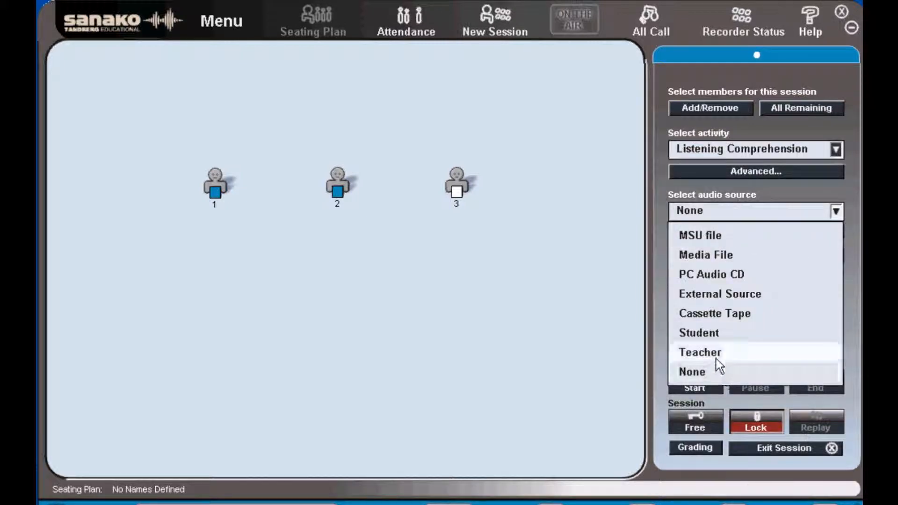
pyautogui.click(700, 351)
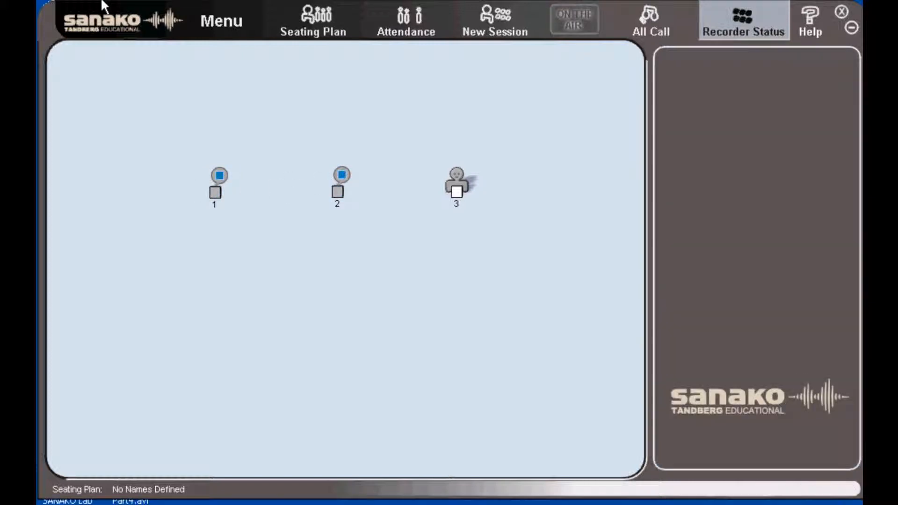
pyautogui.click(222, 21)
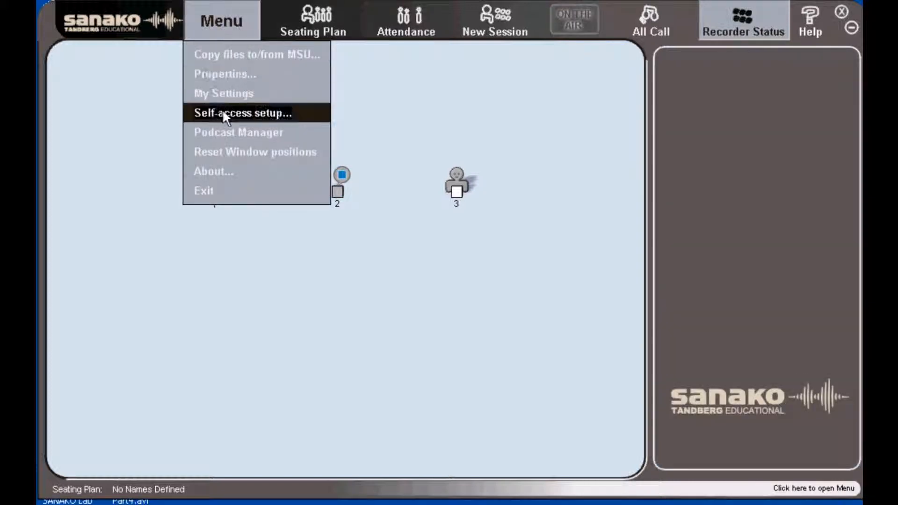
pyautogui.click(242, 113)
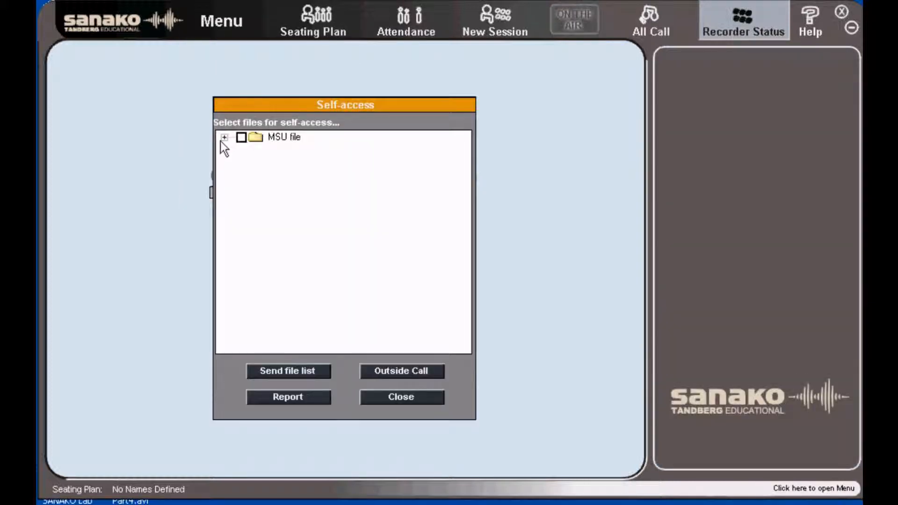
pyautogui.click(224, 138)
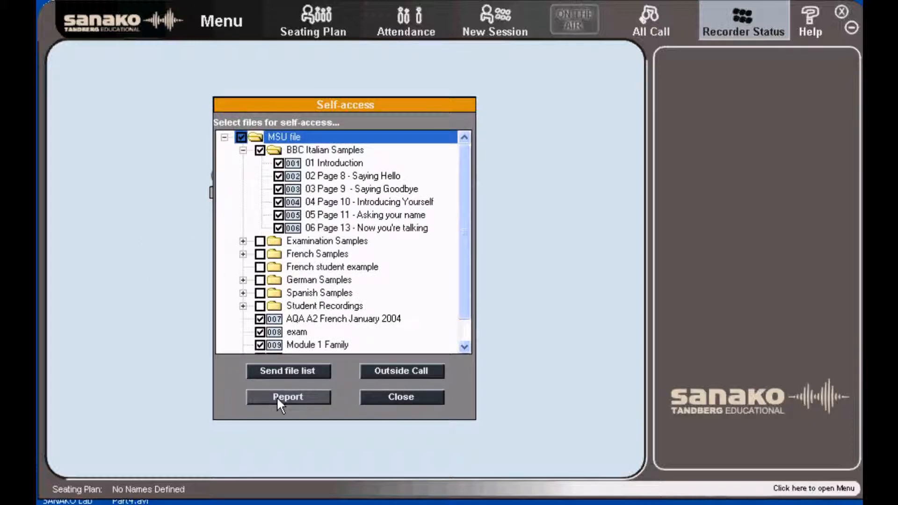
pyautogui.click(289, 397)
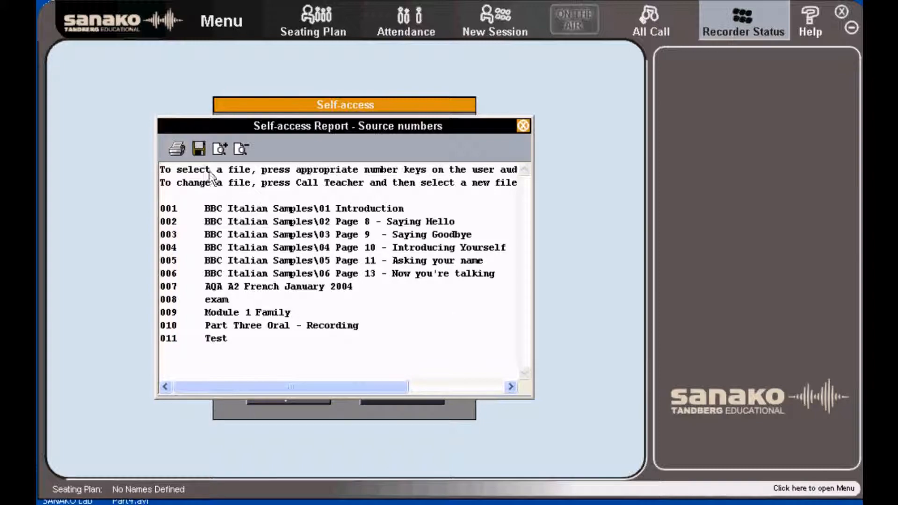